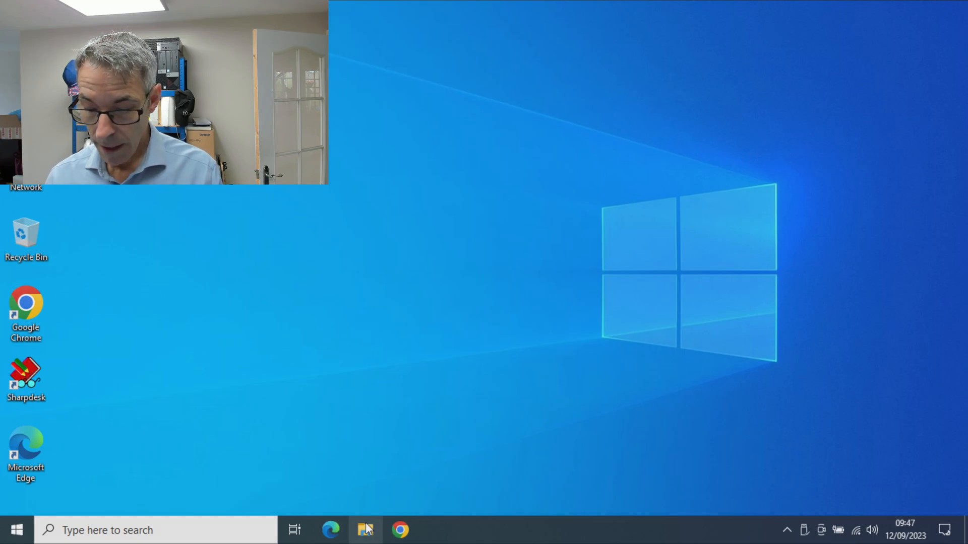
Open File Explorer on This PC, listing only Local Disk (C:) and DVD RW Drive (E:).
left_click(365, 530)
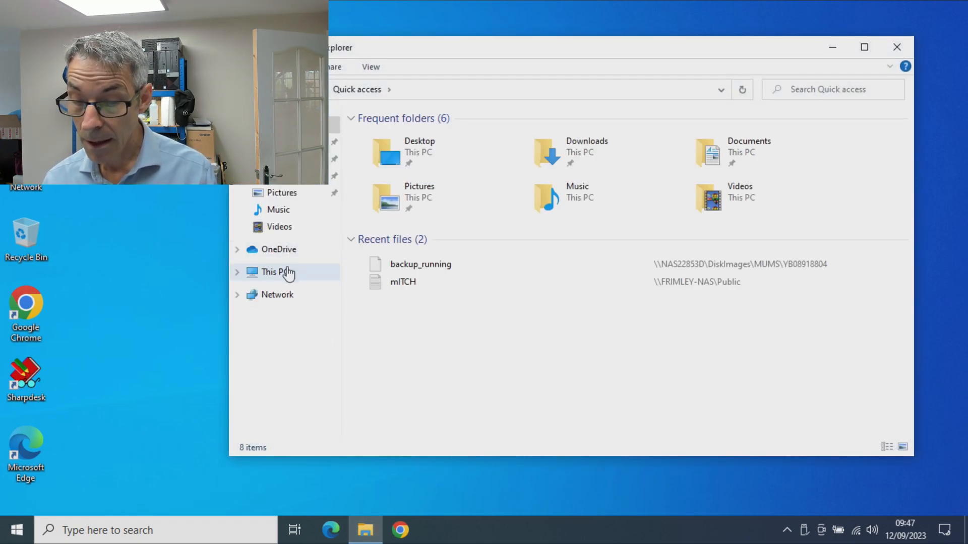
left_click(273, 272)
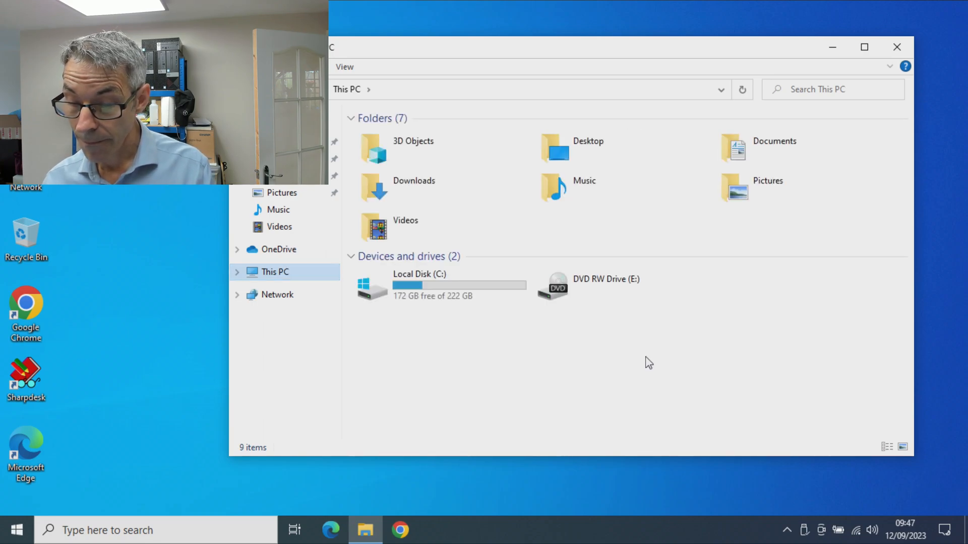
mouse_move(732, 374)
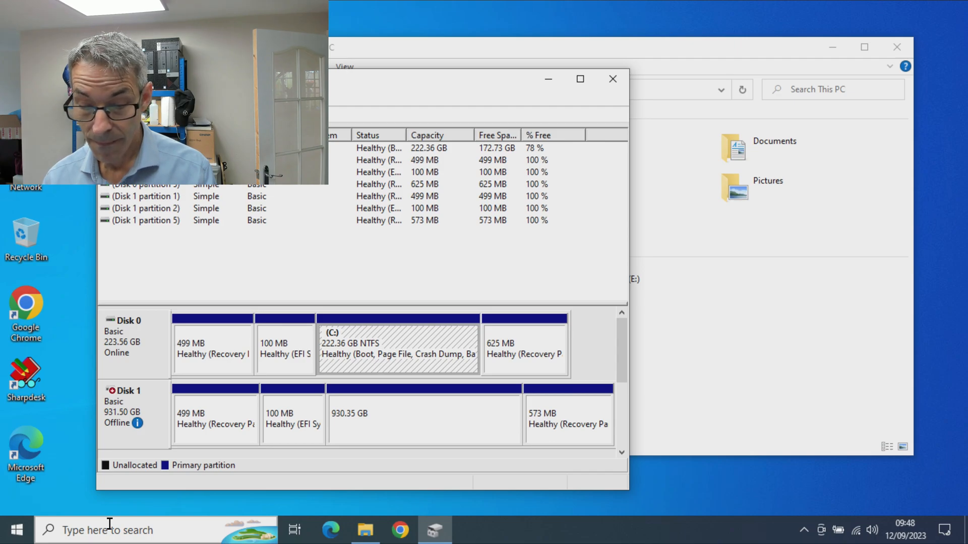
mouse_move(182, 447)
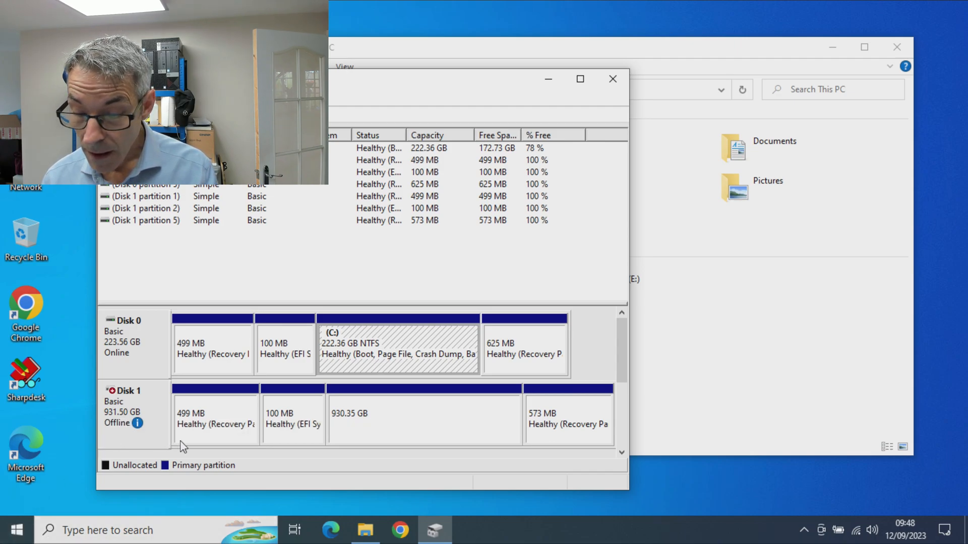
mouse_move(133, 423)
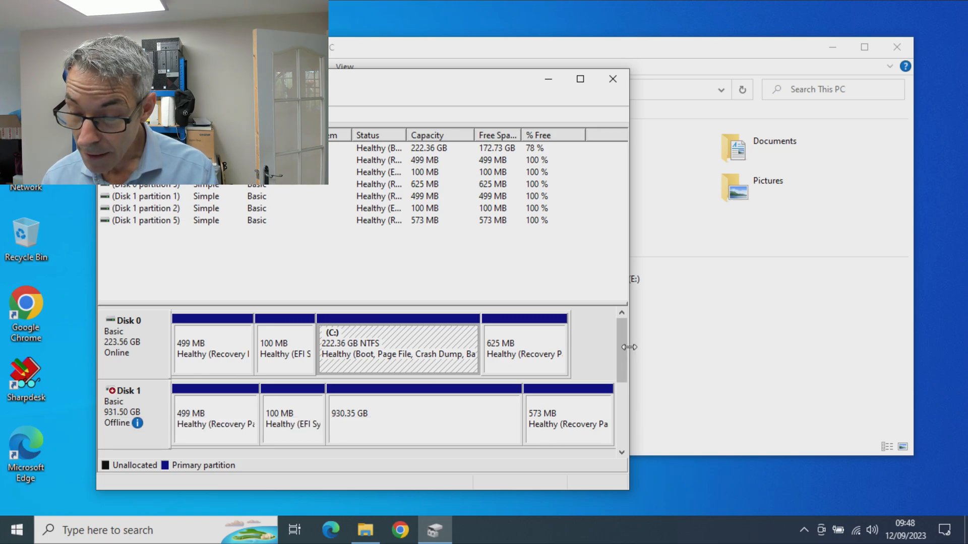
Bring offline Disk 1 online so its 930.35 GB NTFS partition appears as D:.
scroll("down", 3)
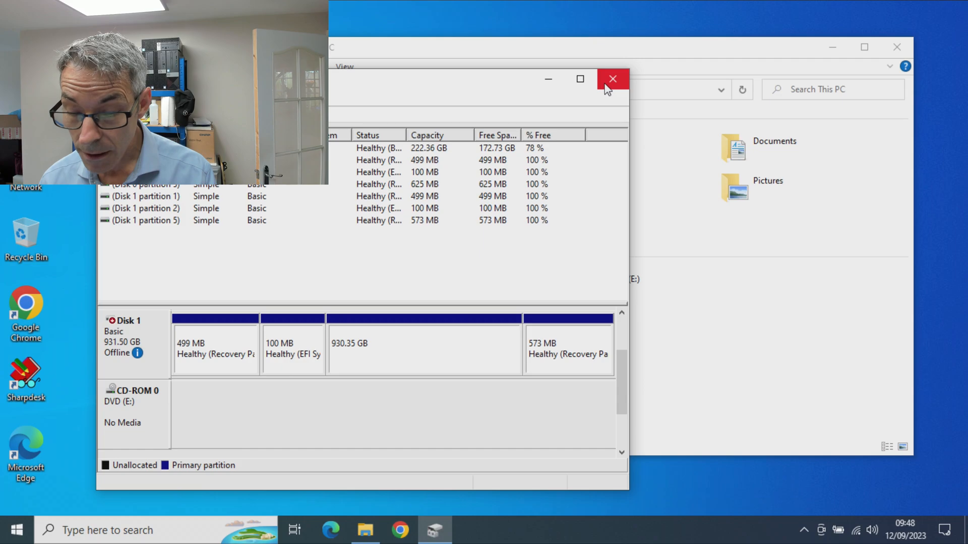
mouse_move(612, 79)
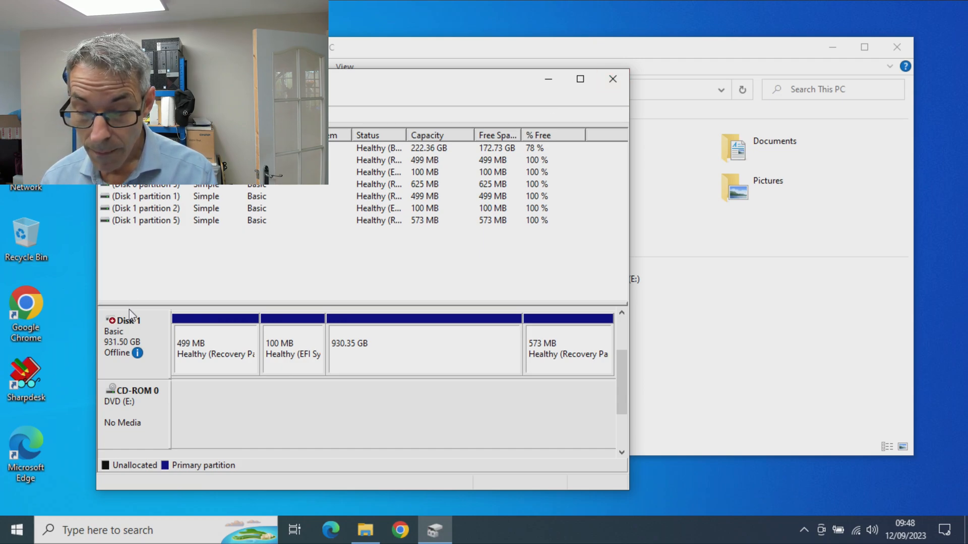
mouse_move(139, 360)
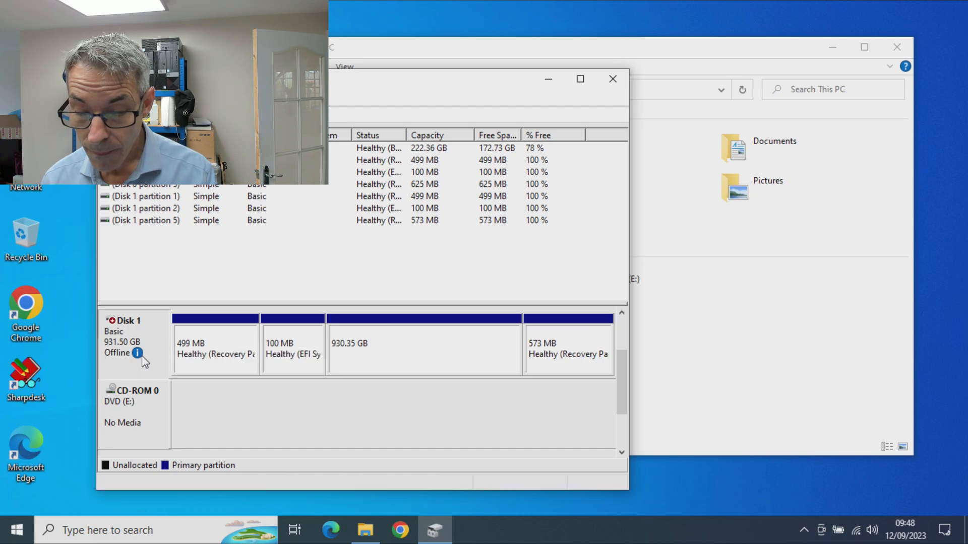
right_click(124, 342)
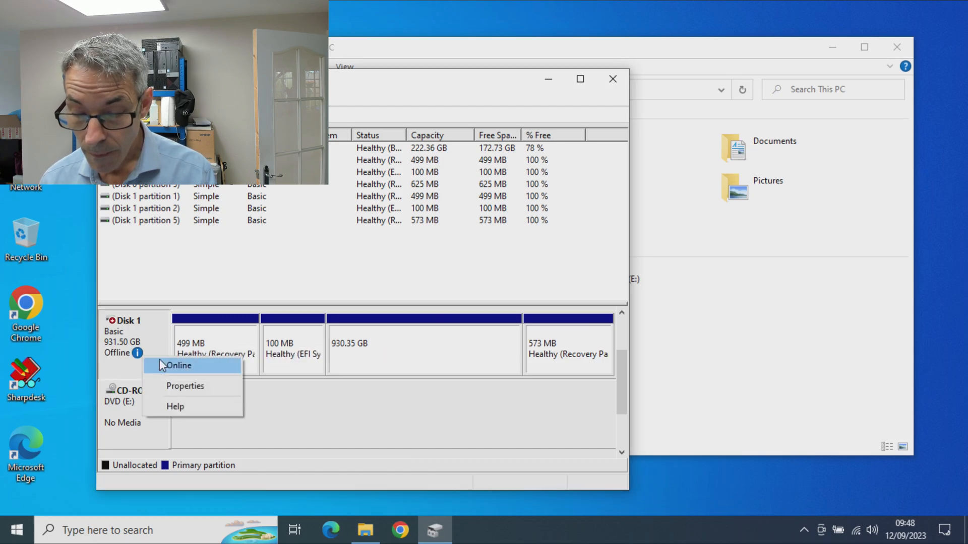
left_click(179, 365)
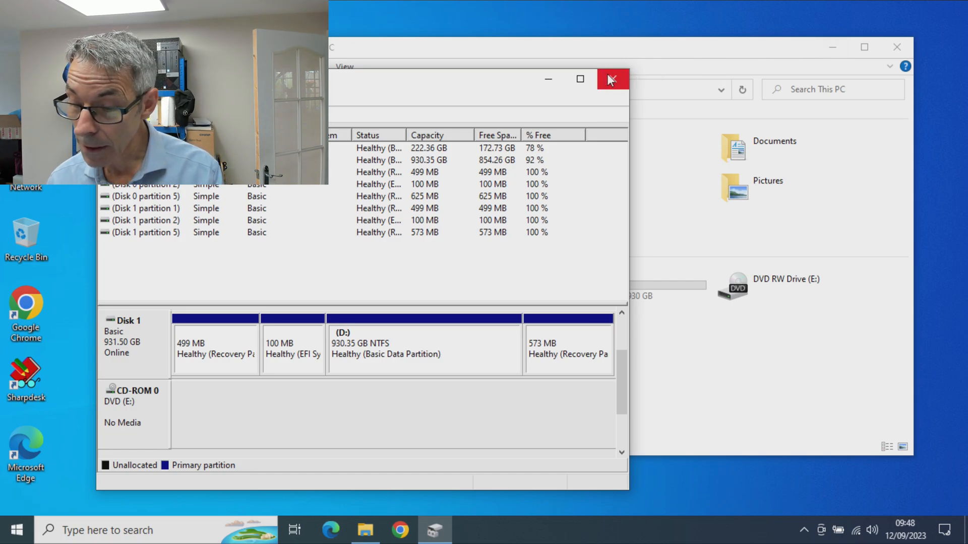
Close Disk Management and open the newly appeared Local Disk (D:).
left_click(612, 80)
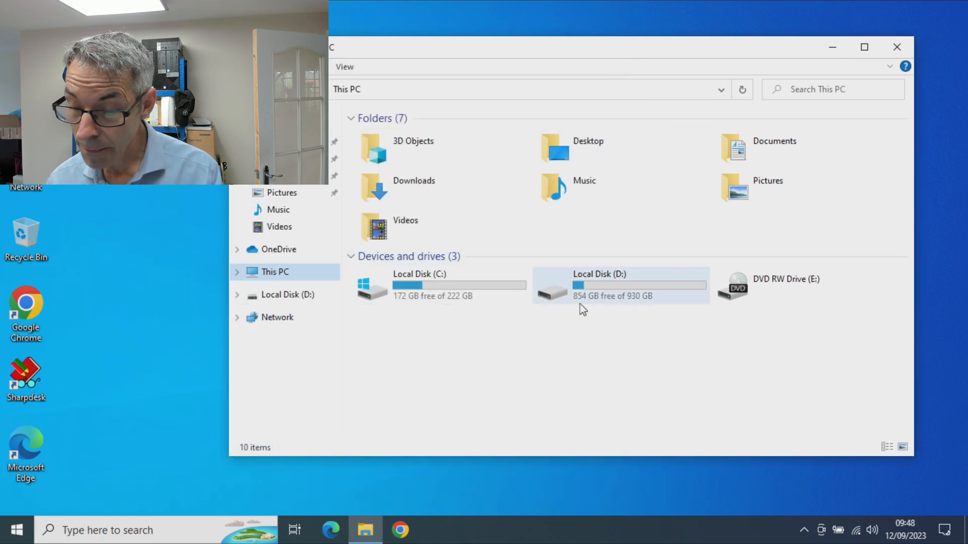
left_click(617, 286)
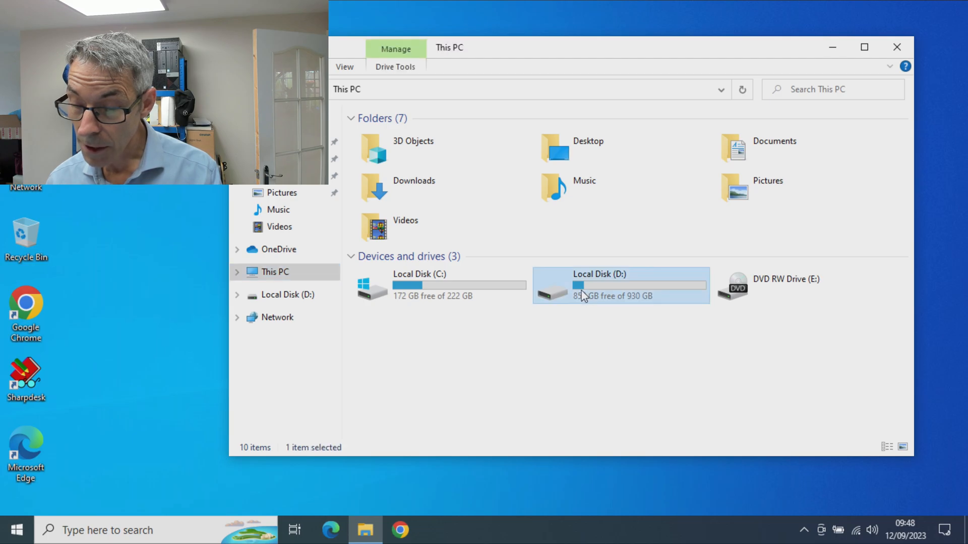
double_click(619, 285)
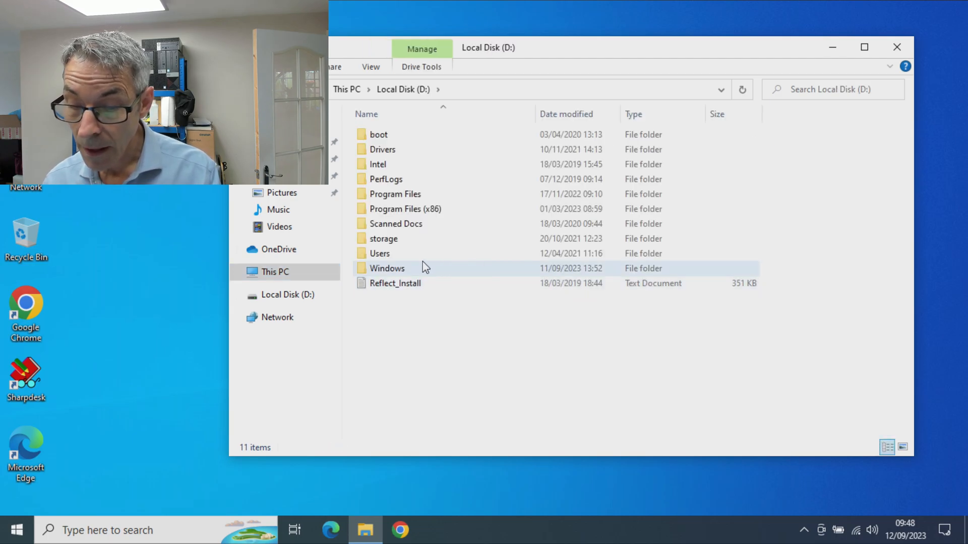
Browse into D:\Users\MUMS-User, peek inside Desktop, and return to MUMS-User.
double_click(379, 253)
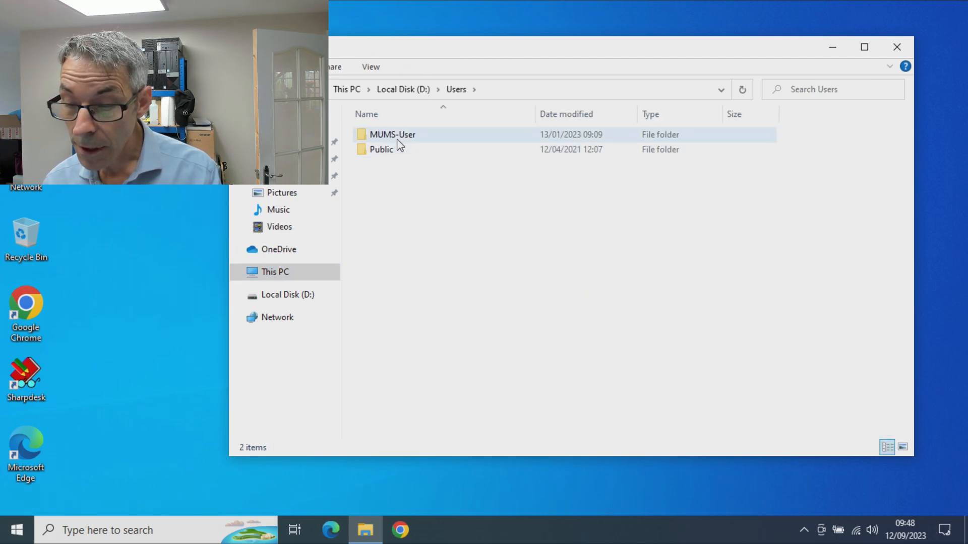
double_click(392, 134)
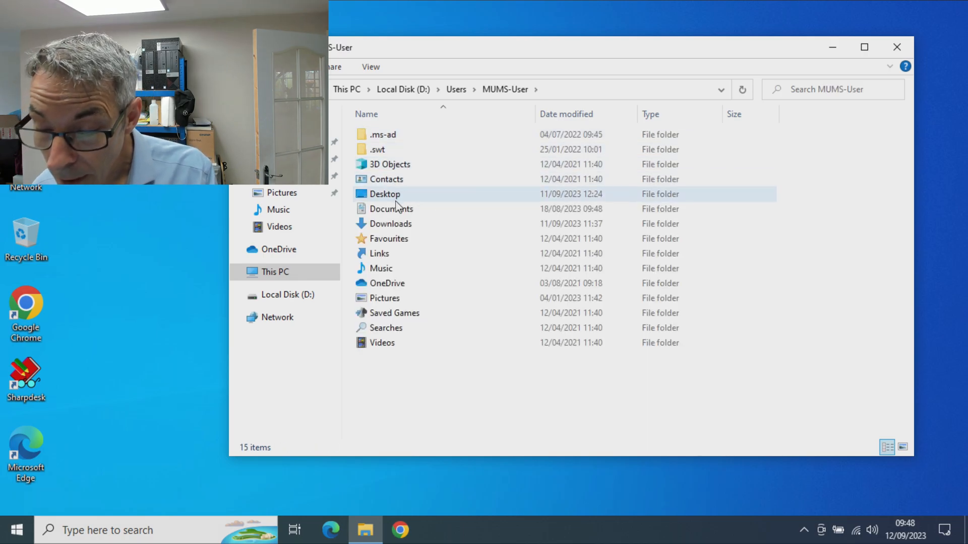
double_click(385, 194)
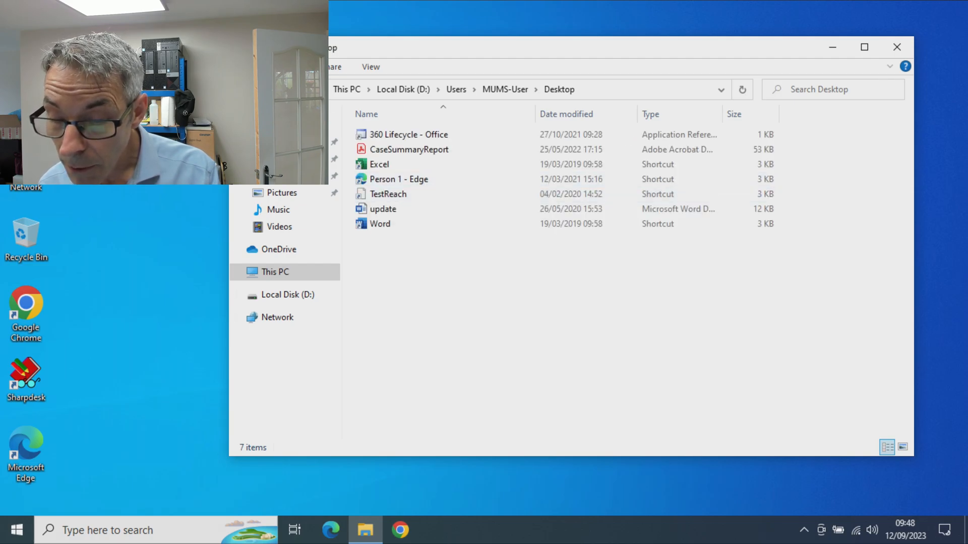
left_click(504, 89)
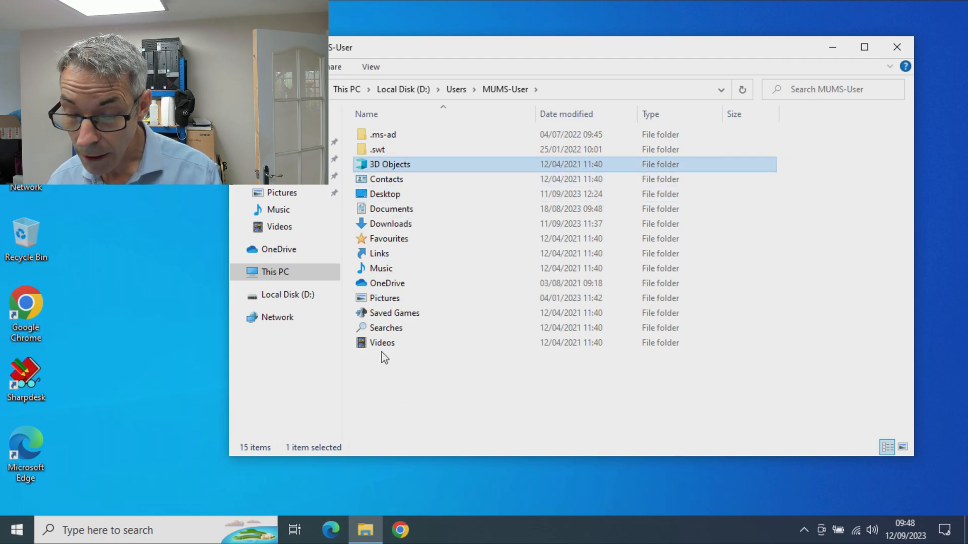
Copy the old profile folders from 3D Objects to Videos except OneDrive, then open C:\Users\MUMS-User.
left_click(382, 343)
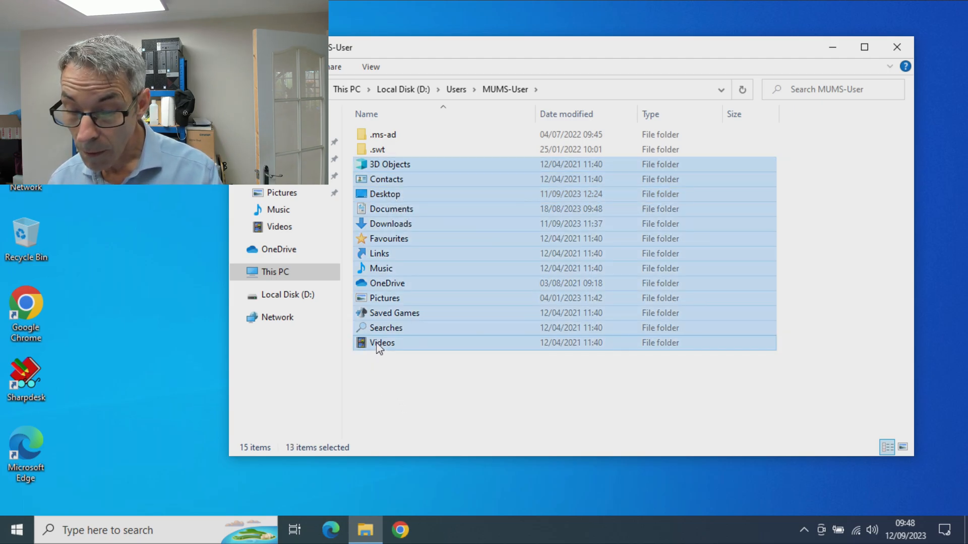
mouse_move(398, 287)
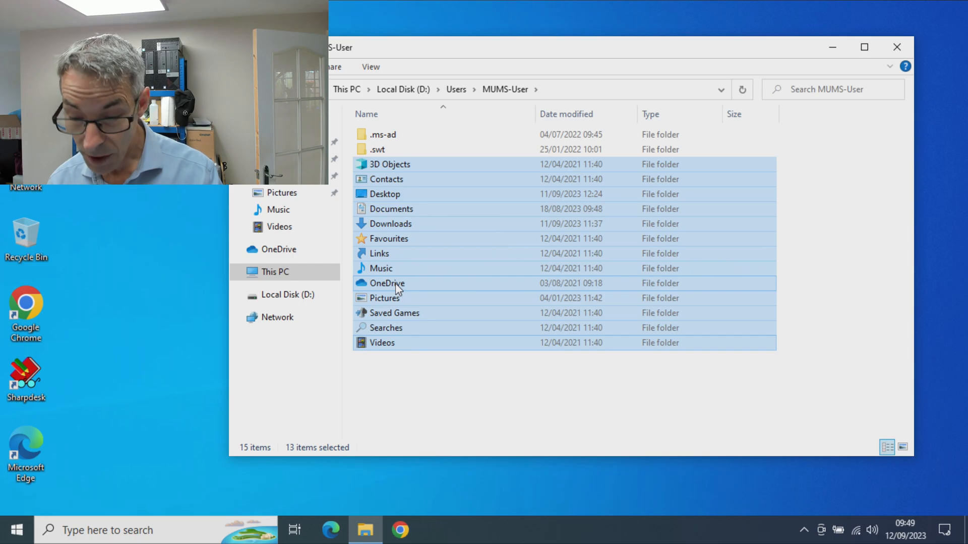
left_click(388, 283)
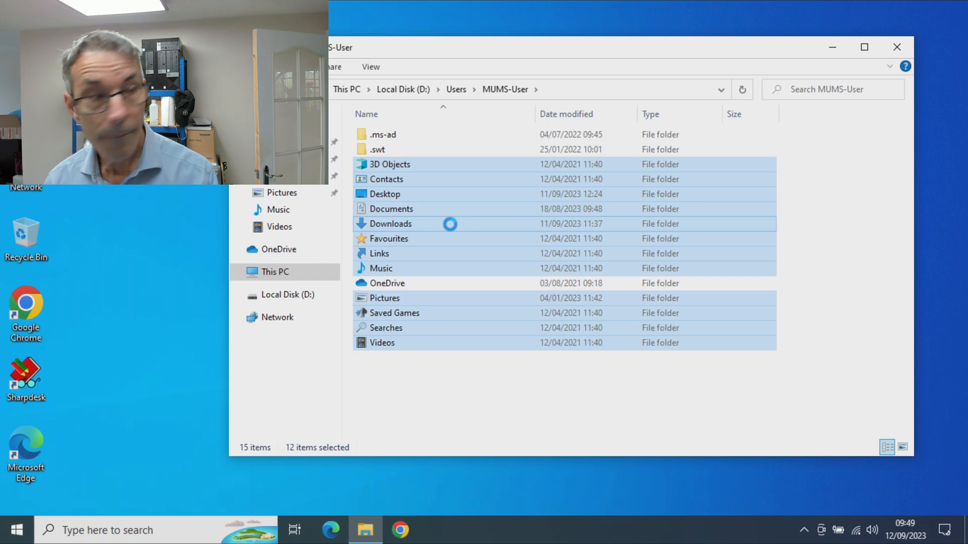
right_click(451, 224)
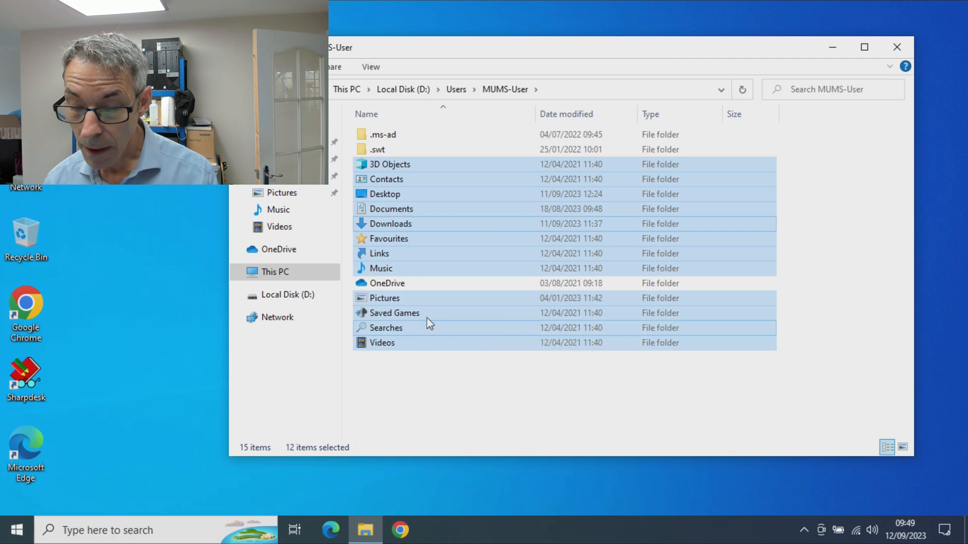
left_click(274, 272)
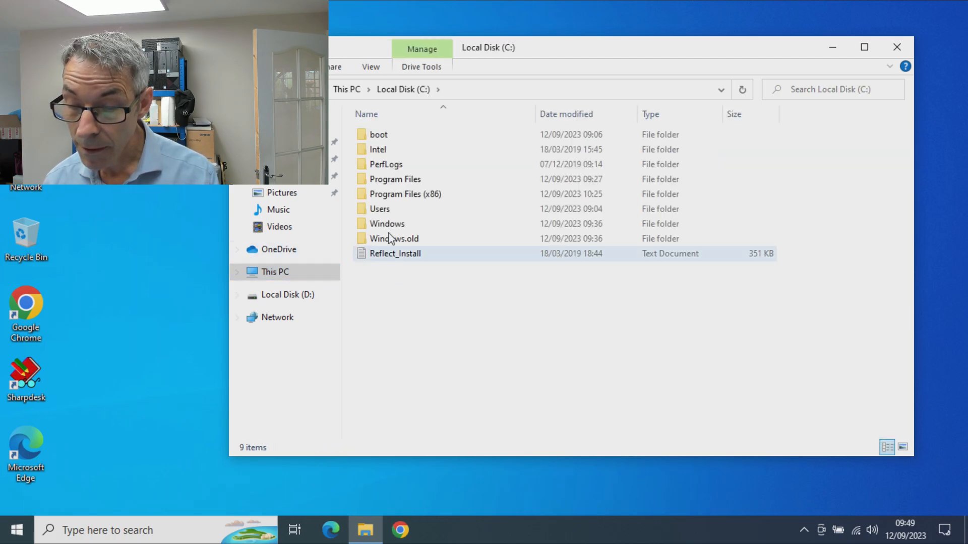
double_click(379, 209)
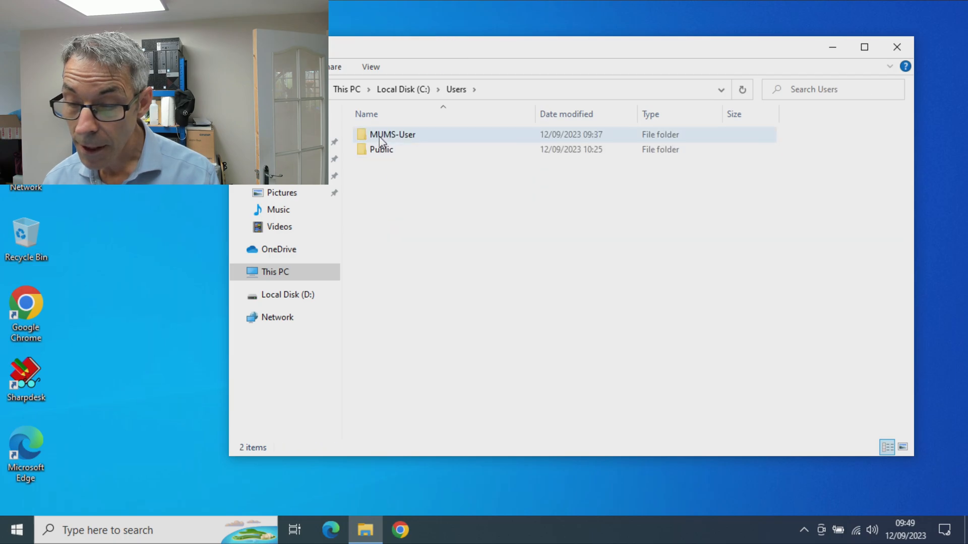
double_click(392, 134)
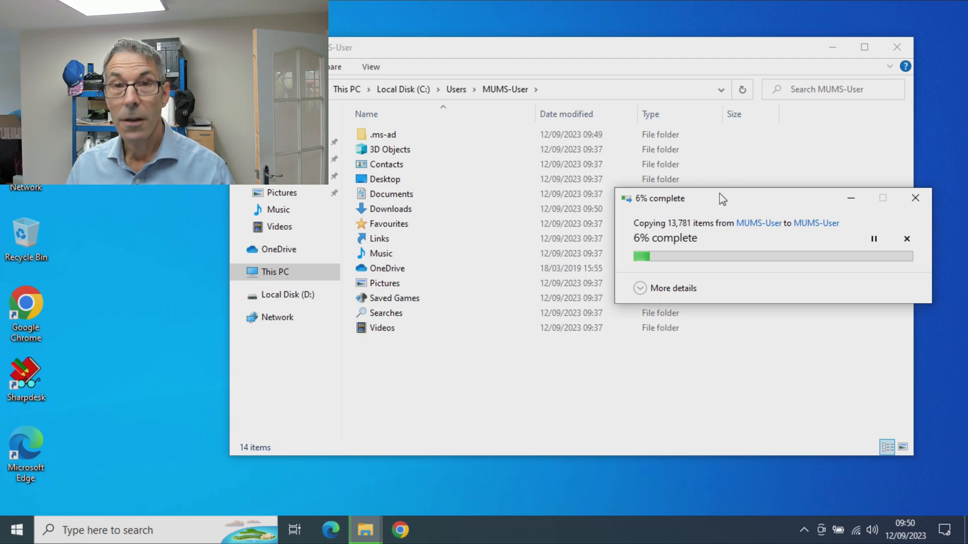
mouse_move(656, 344)
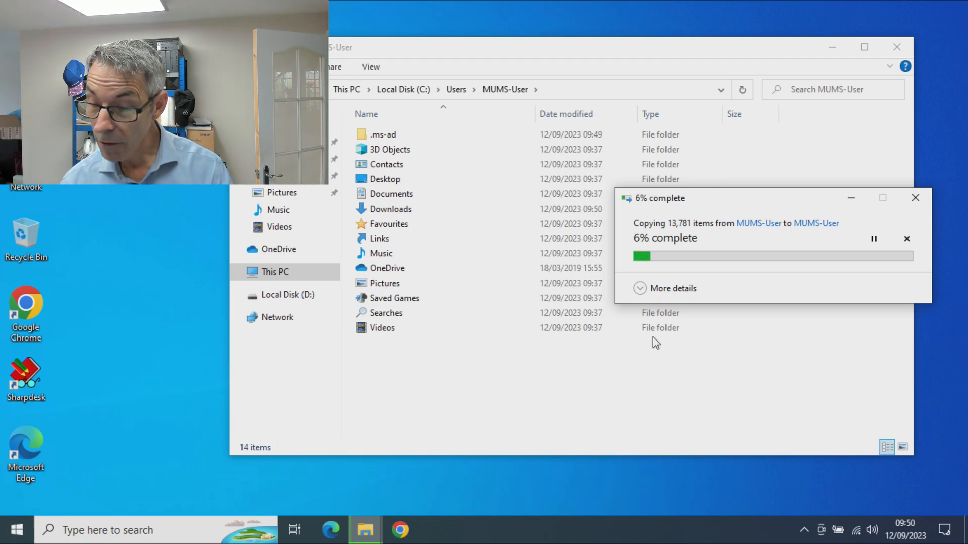
Expand then collapse the copy dialog's details while 13,781 items copy.
left_click(672, 288)
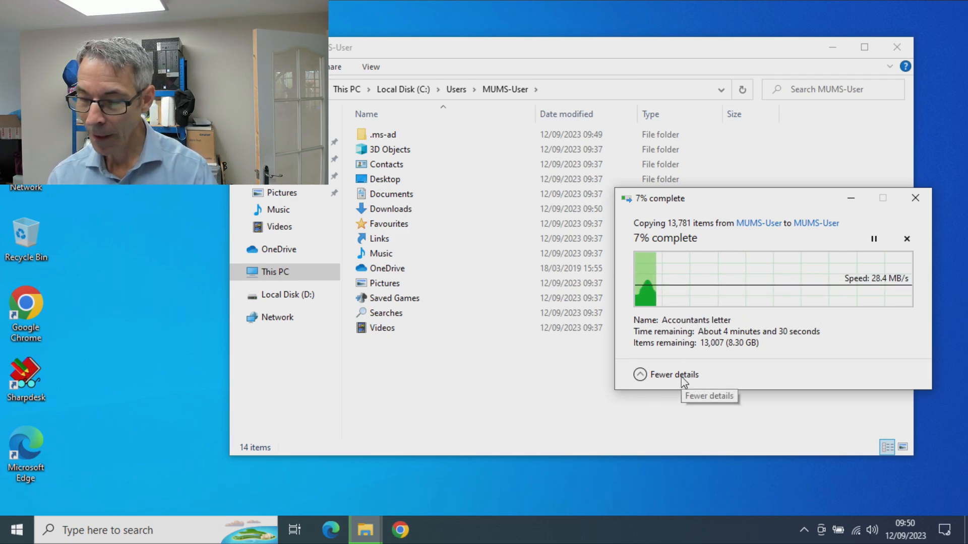
left_click(673, 375)
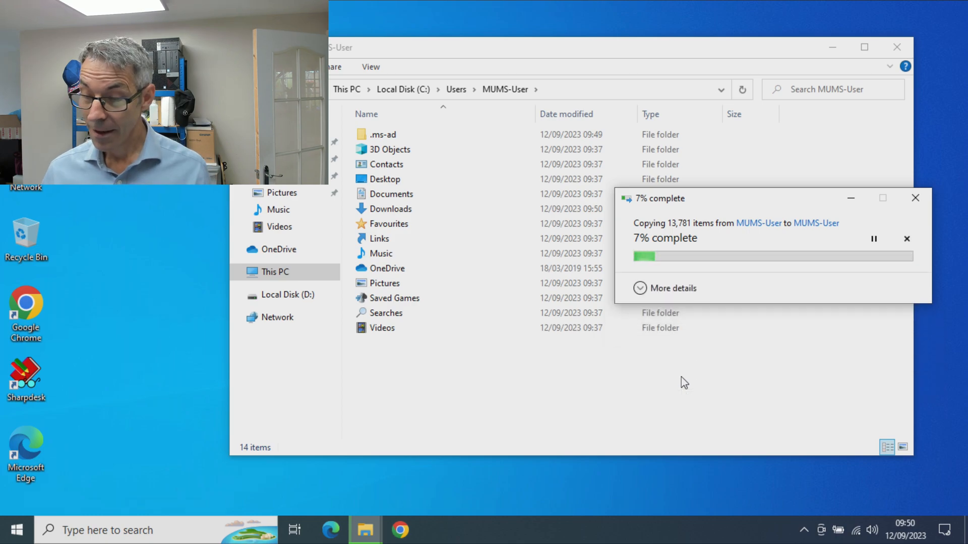